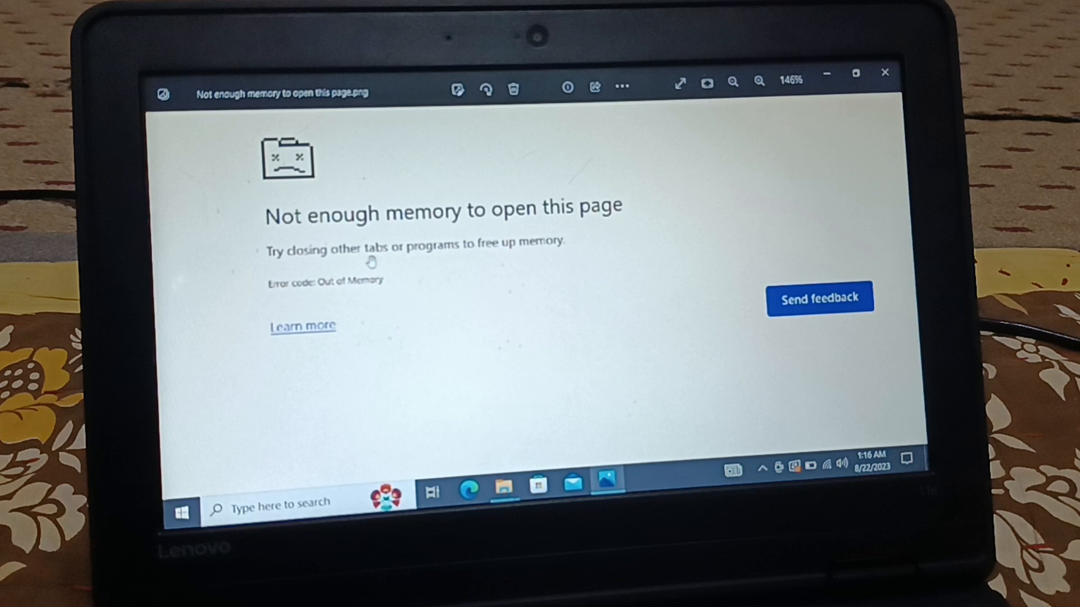
{"action": "mouse_move", "coordinate": [468, 260]}
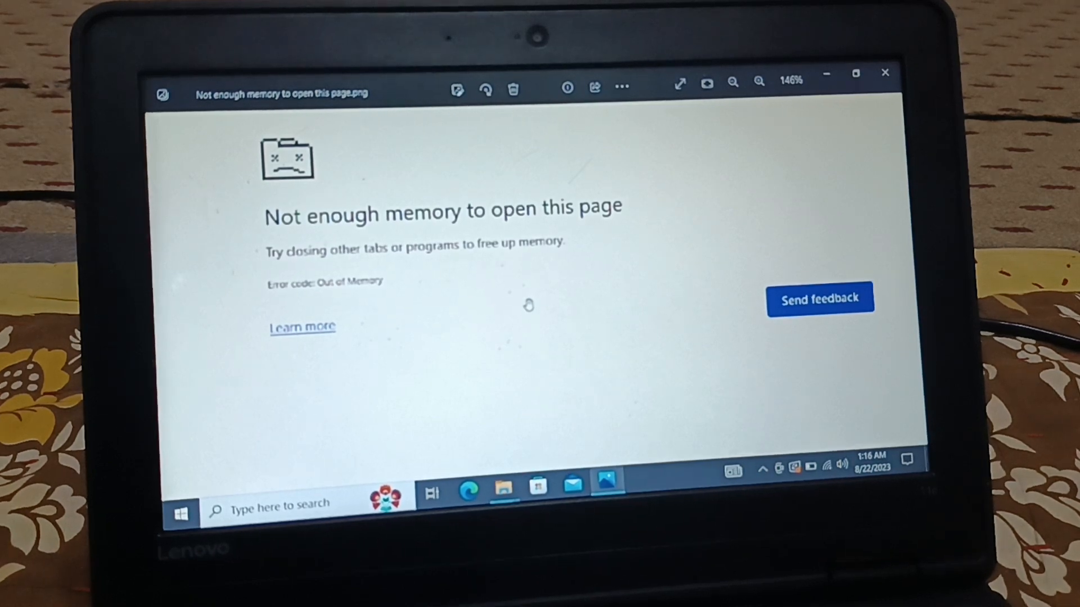
Step: Close the Photos window showing the 'Not enough memory' screenshot, returning to Chrome
{"action": "left_click", "coordinate": [643, 477]}
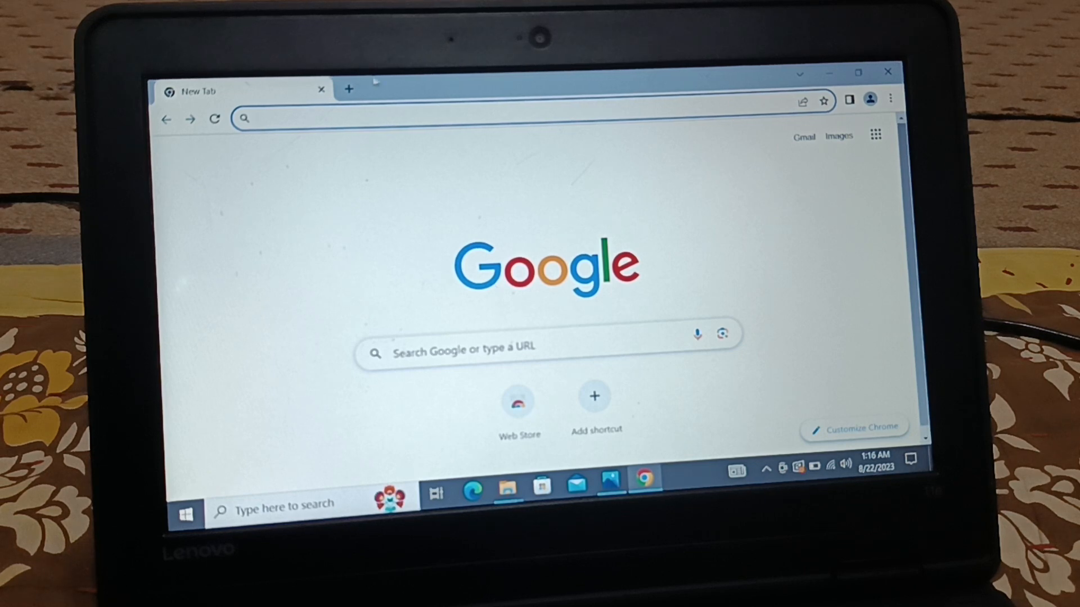
{"action": "left_click", "coordinate": [214, 118]}
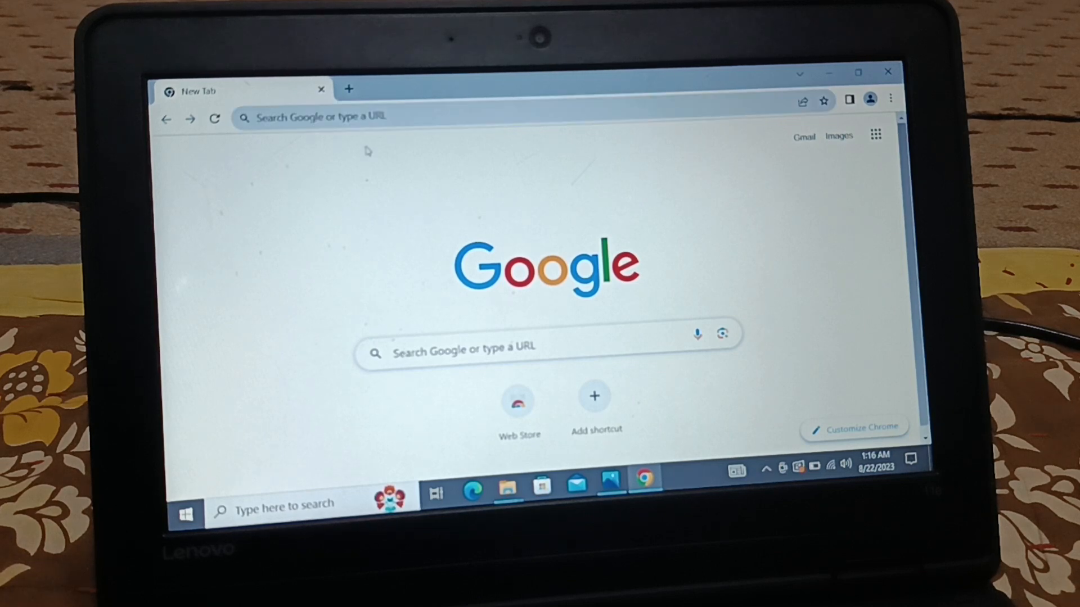
{"action": "left_click", "coordinate": [348, 88]}
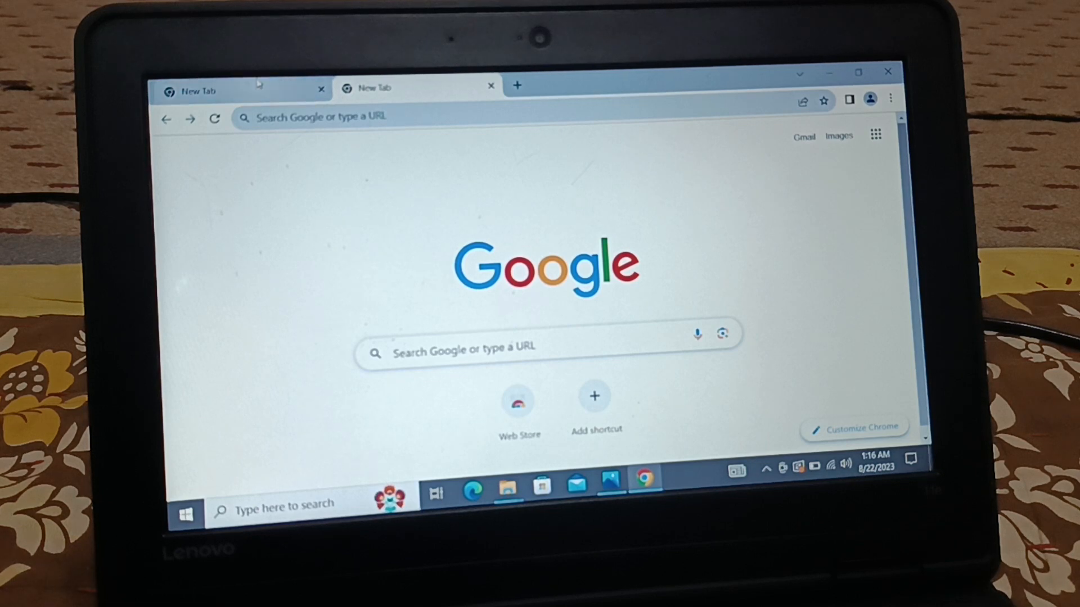
{"action": "left_click", "coordinate": [516, 85]}
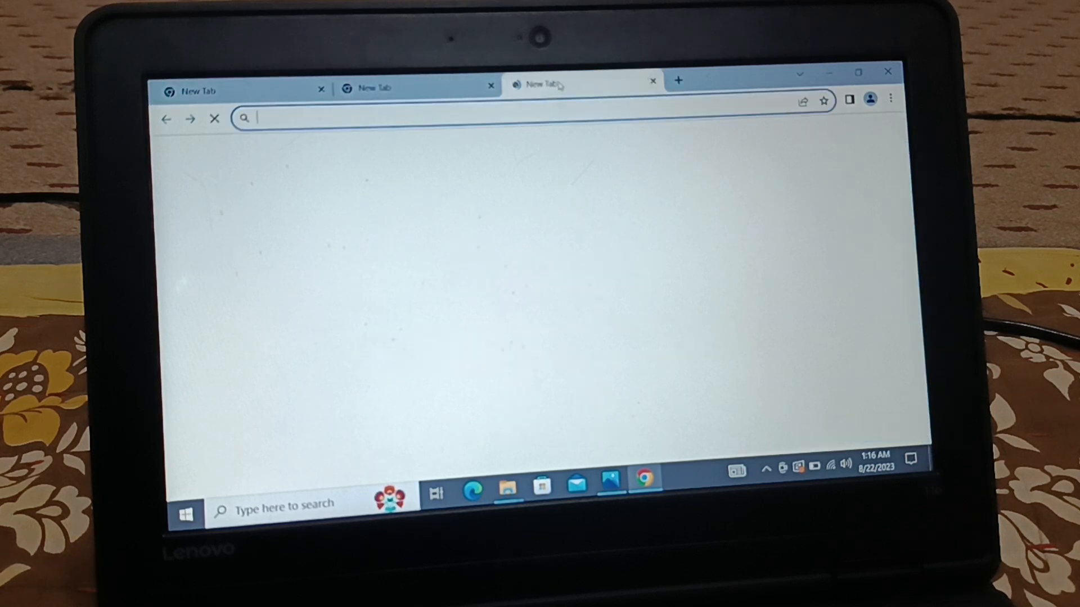
{"action": "left_click", "coordinate": [677, 81]}
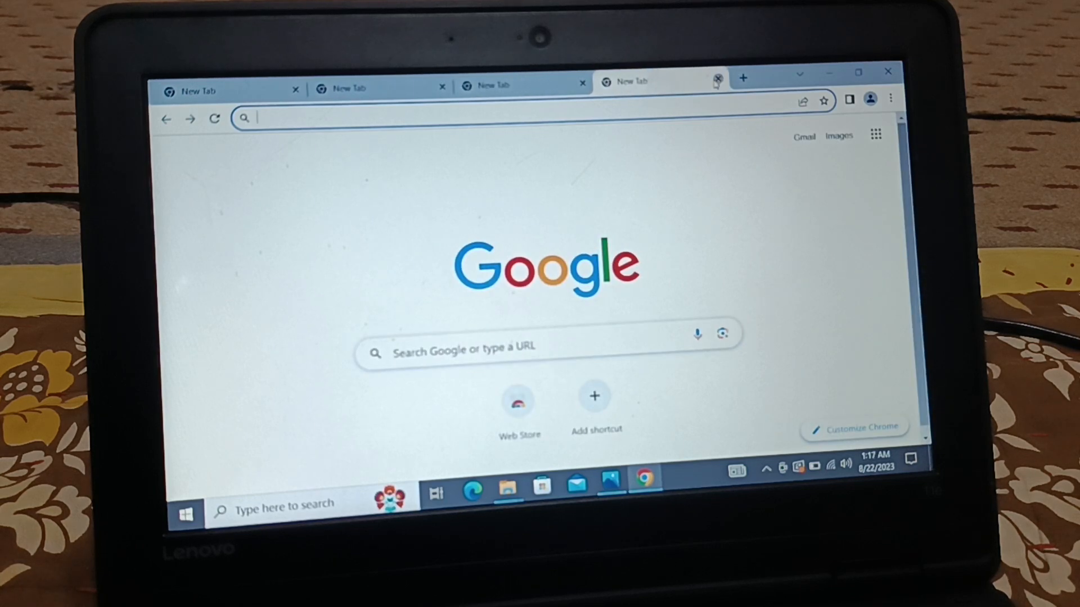
{"action": "left_click", "coordinate": [717, 81]}
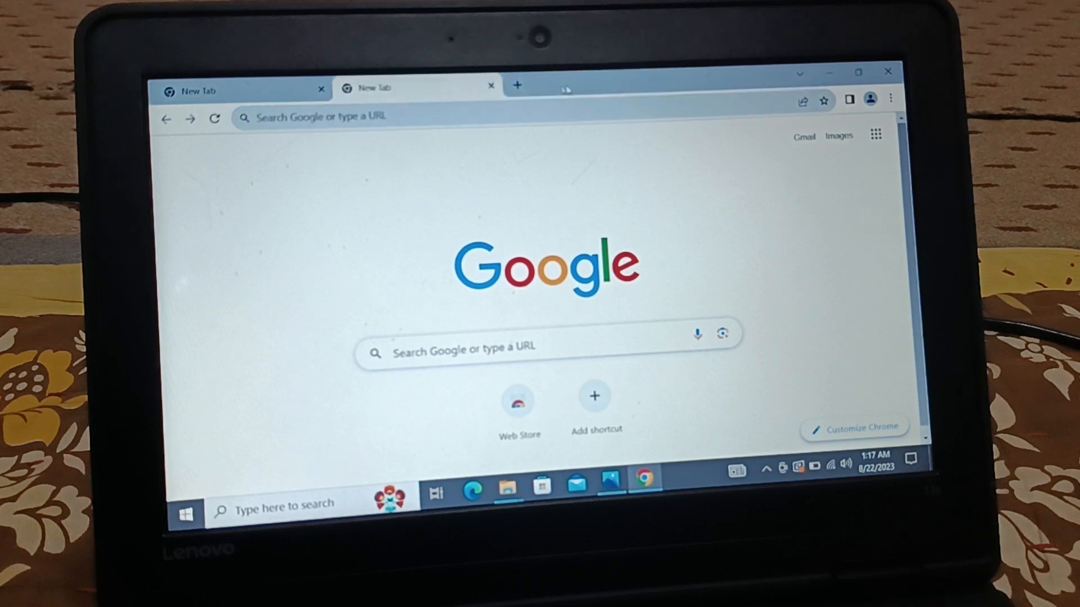
{"action": "left_click", "coordinate": [491, 88]}
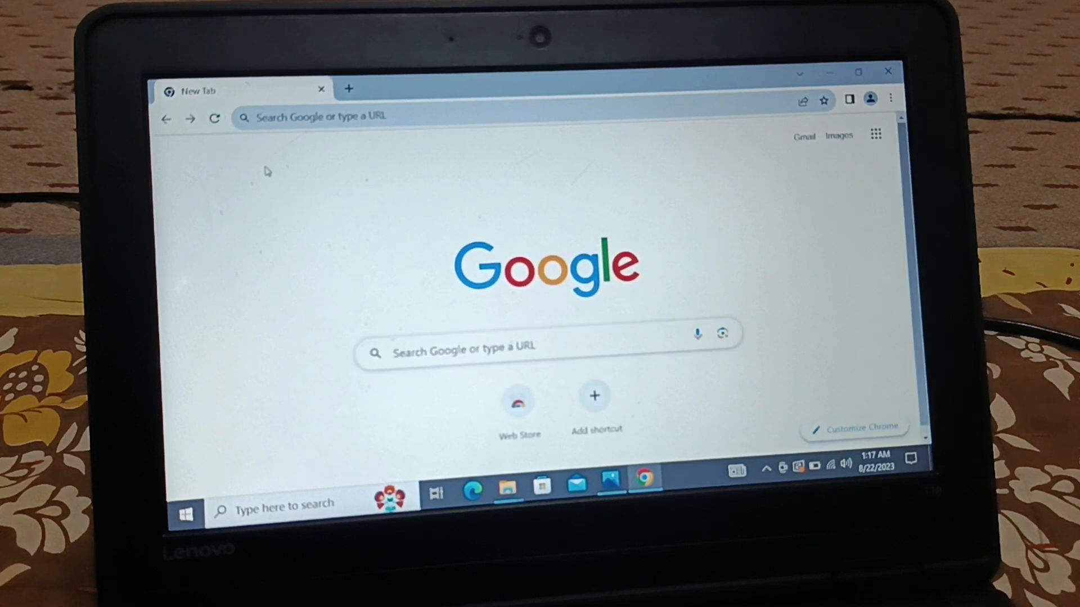
{"action": "mouse_move", "coordinate": [549, 152]}
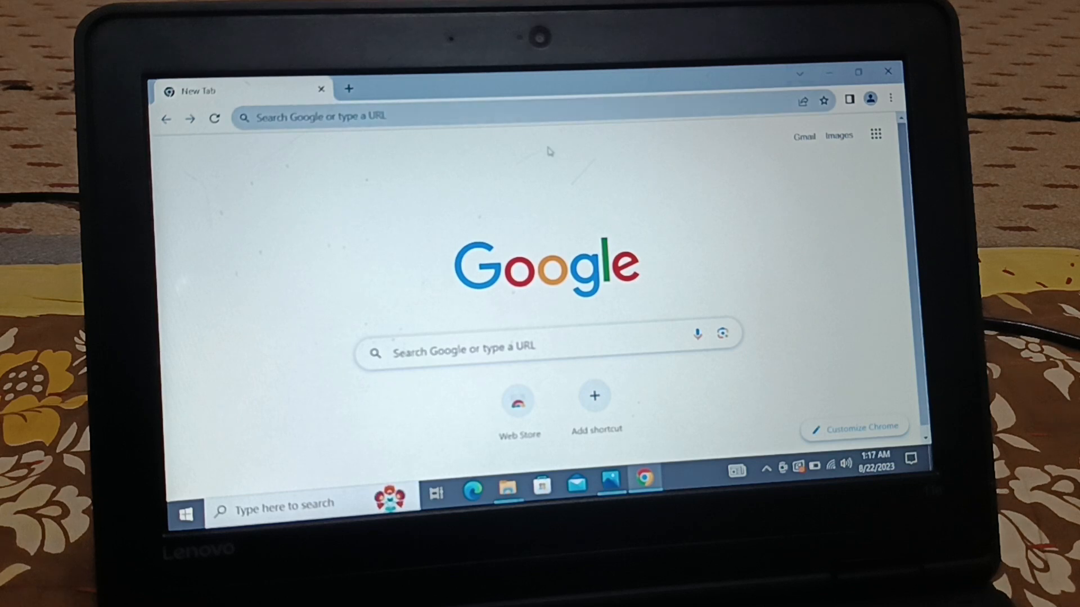
{"action": "left_click", "coordinate": [891, 99]}
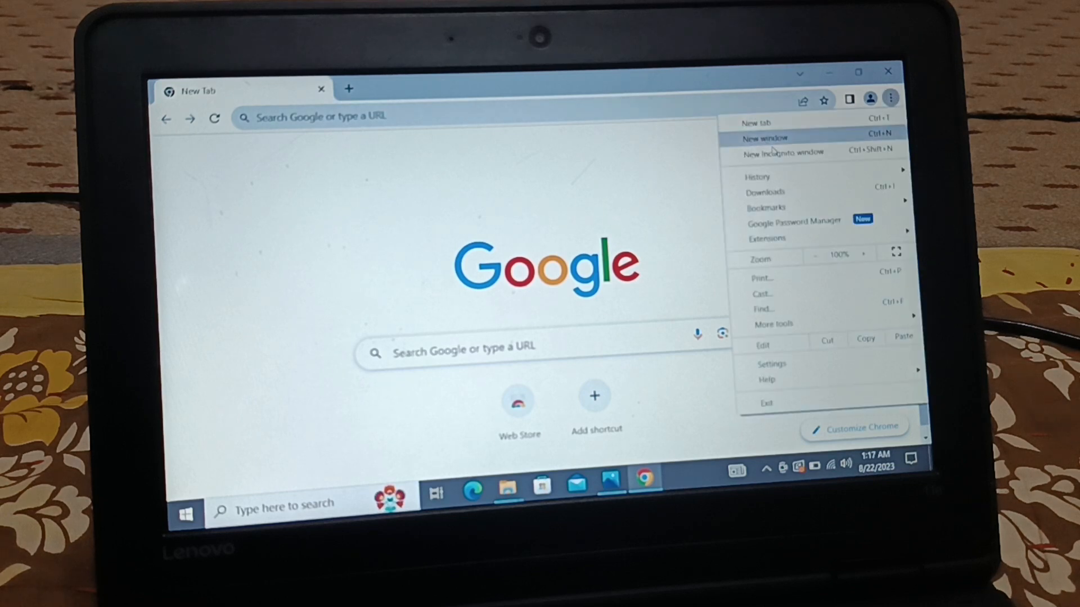
{"action": "mouse_move", "coordinate": [782, 153]}
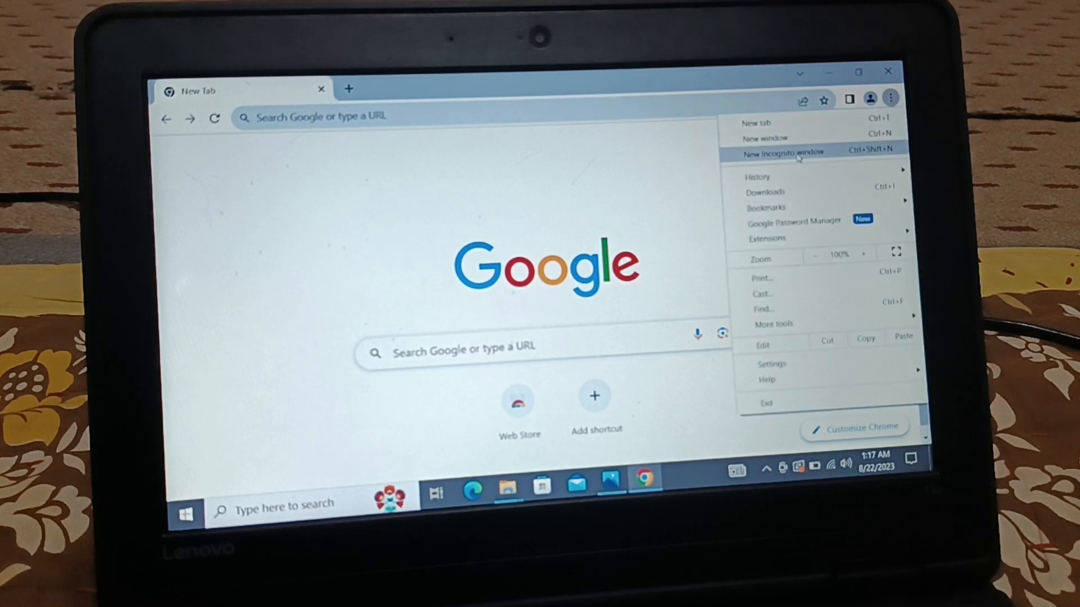
{"action": "left_click", "coordinate": [783, 152]}
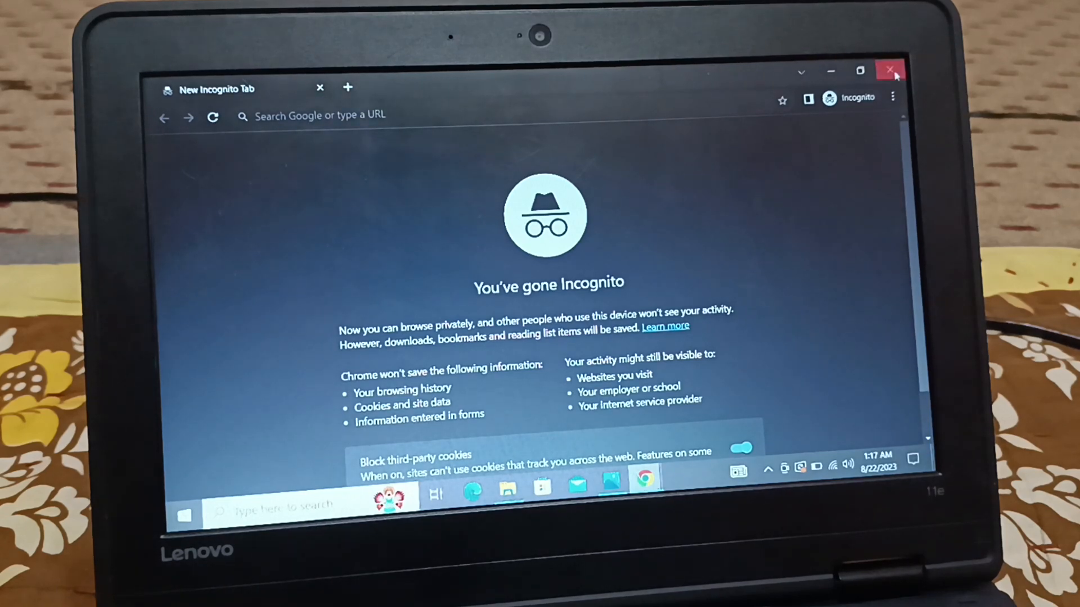
{"action": "left_click", "coordinate": [889, 71]}
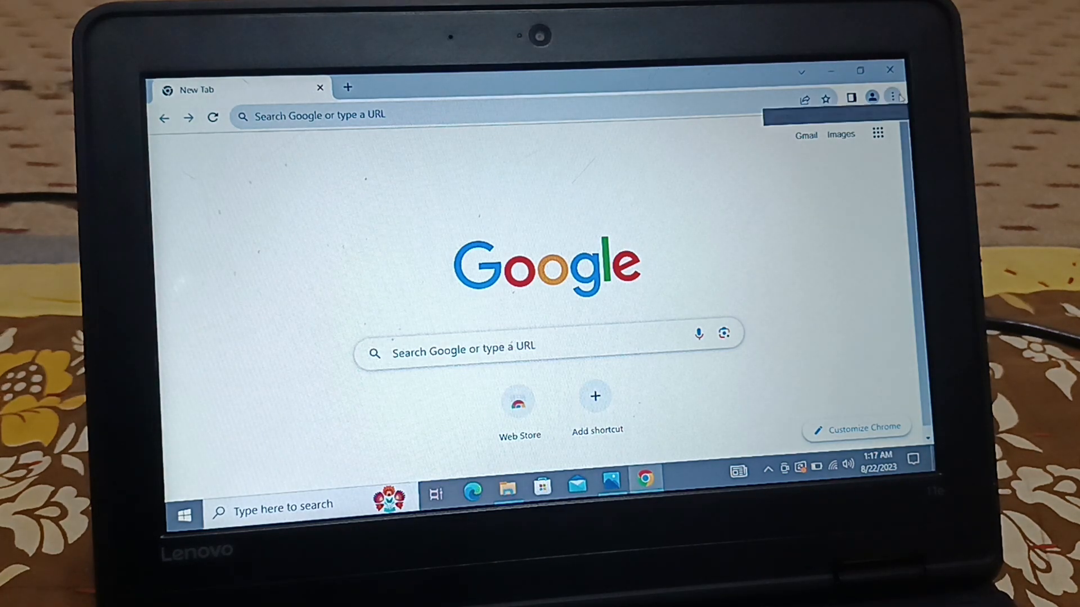
Step: Clear all-time history, cookies and cached files from History > Clear browsing data, keeping passwords
{"action": "left_click", "coordinate": [892, 97]}
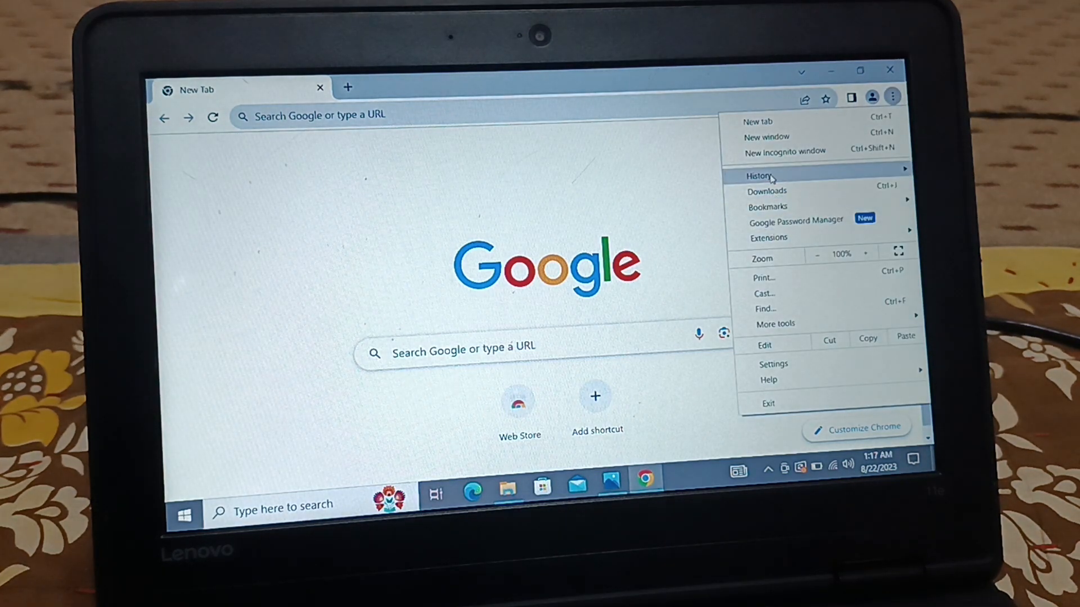
{"action": "left_click", "coordinate": [759, 176]}
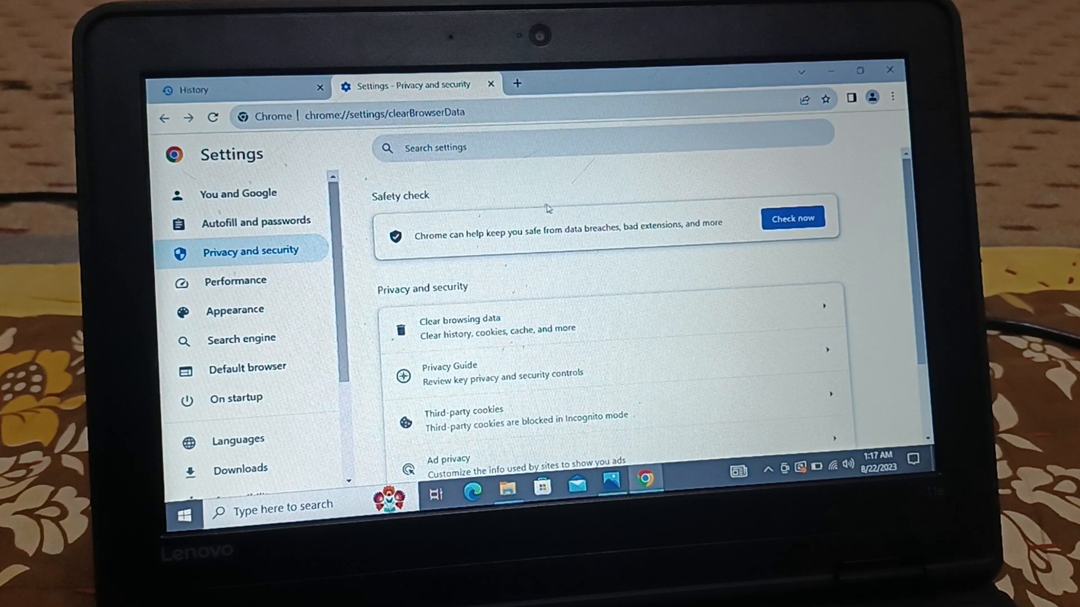
{"action": "left_click", "coordinate": [459, 324]}
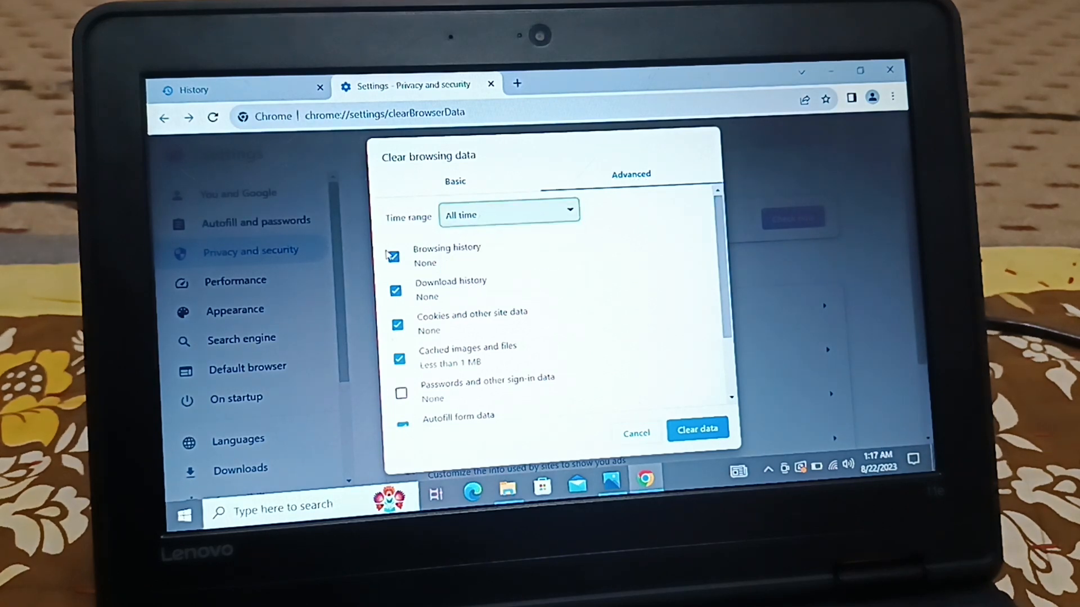
{"action": "scroll", "scroll_direction": "down", "scroll_amount": 3}
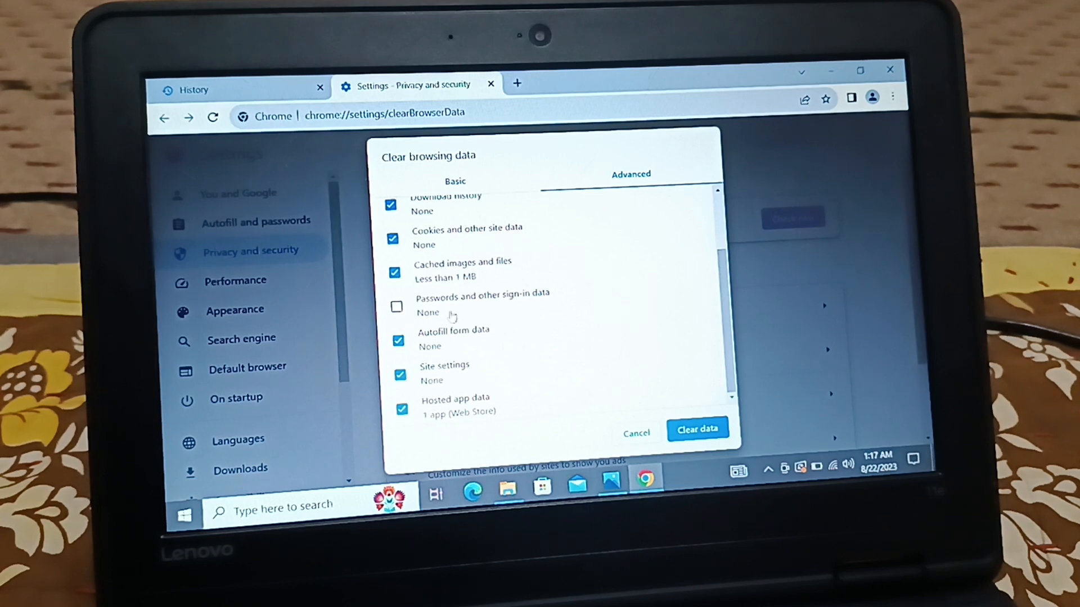
{"action": "left_click", "coordinate": [397, 307]}
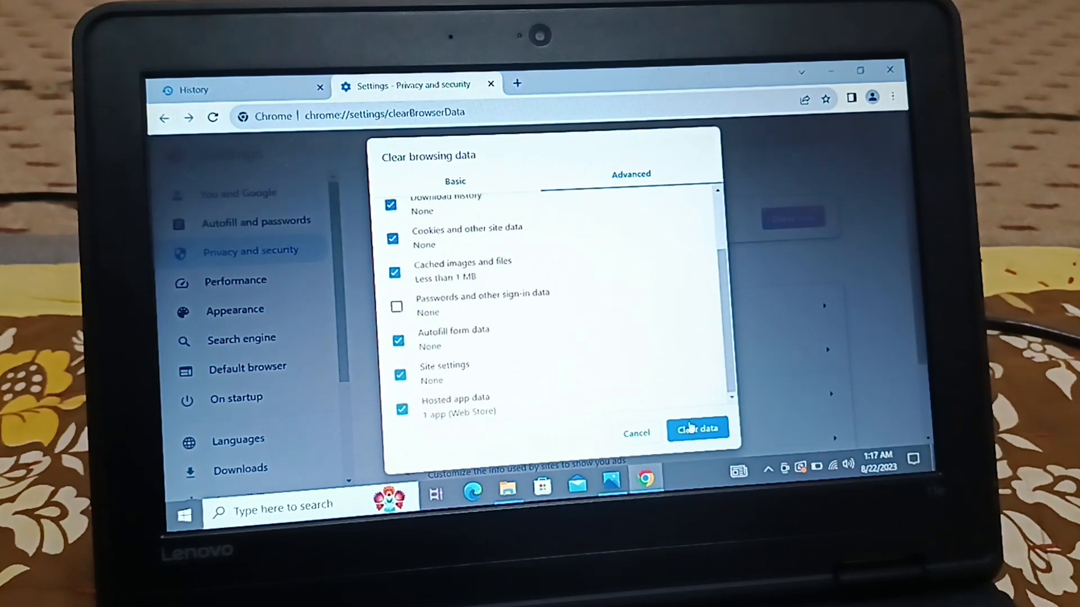
{"action": "left_click", "coordinate": [697, 428]}
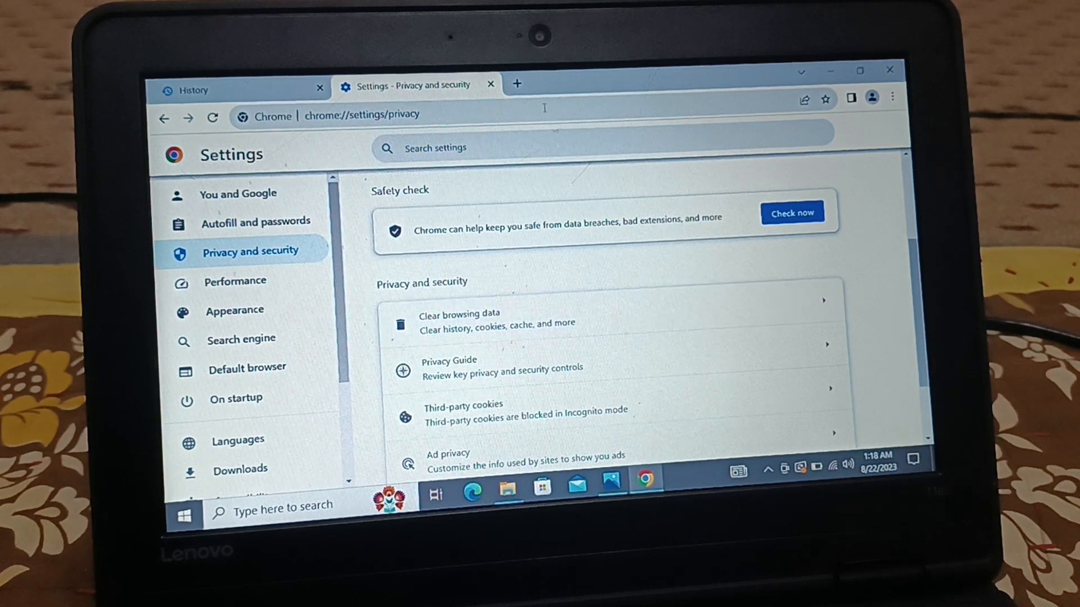
Step: Relaunch Chrome from the desktop and bring up the three-dot main menu
{"action": "left_click", "coordinate": [888, 69]}
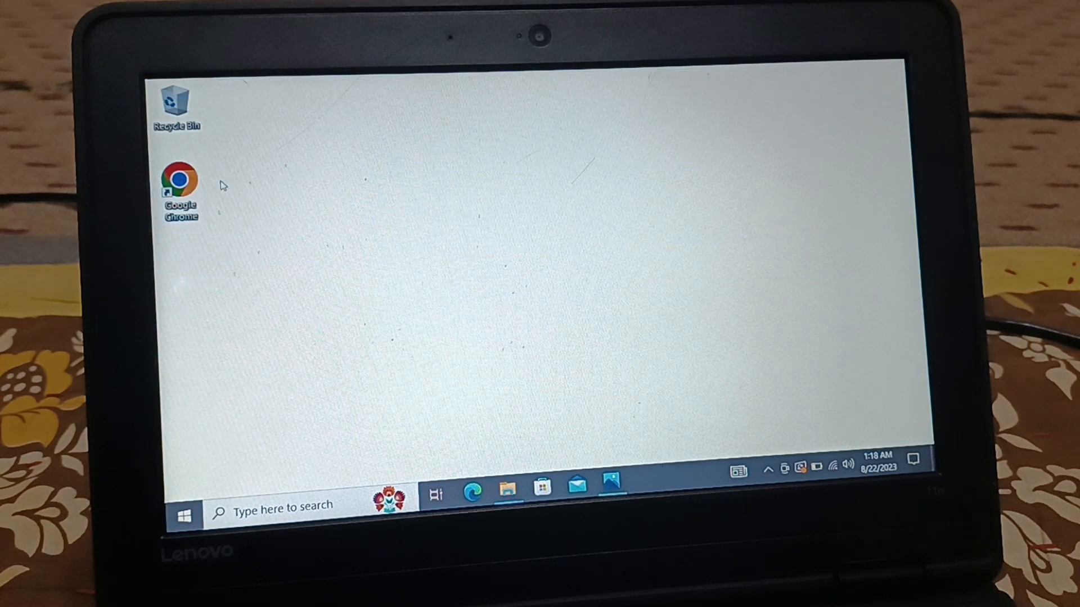
{"action": "double_click", "coordinate": [180, 180]}
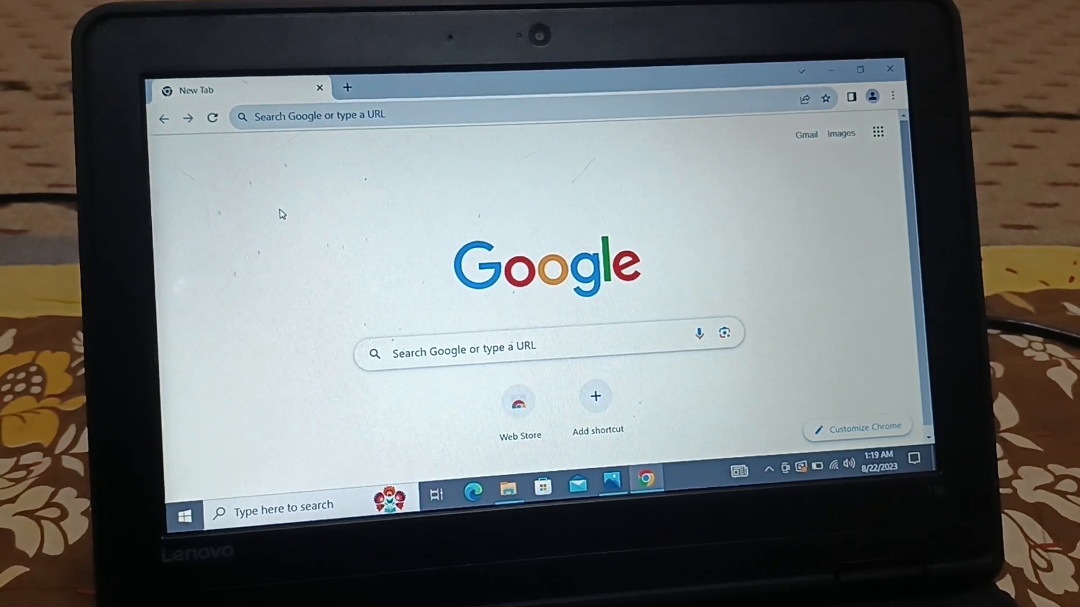
{"action": "left_click", "coordinate": [892, 97]}
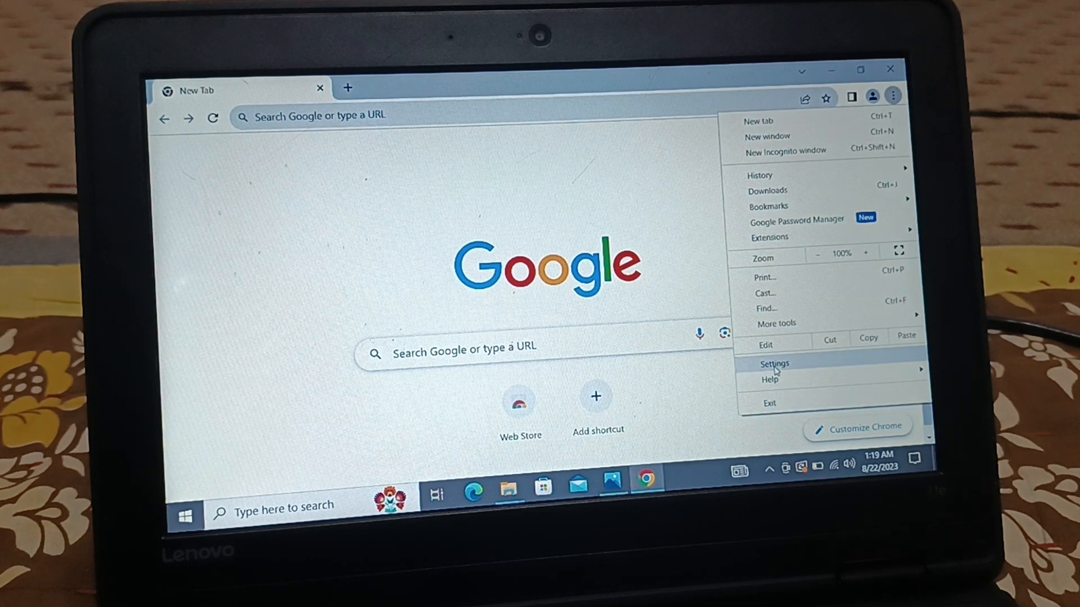
Step: Go to Settings > About Chrome, confirming version 116.0.5845.97 is up to date
{"action": "left_click", "coordinate": [774, 363]}
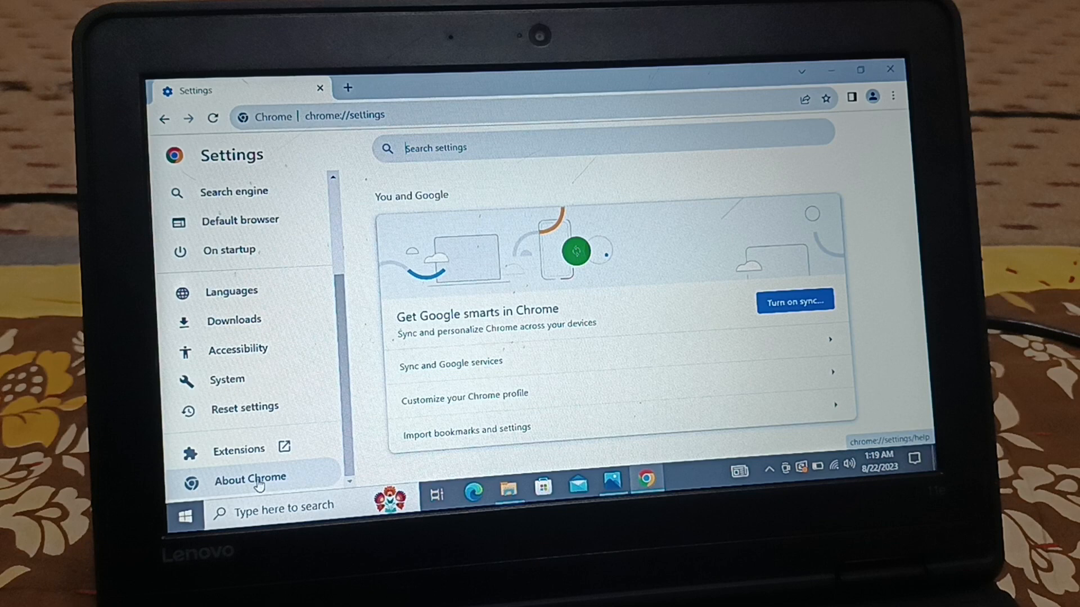
{"action": "left_click", "coordinate": [249, 477]}
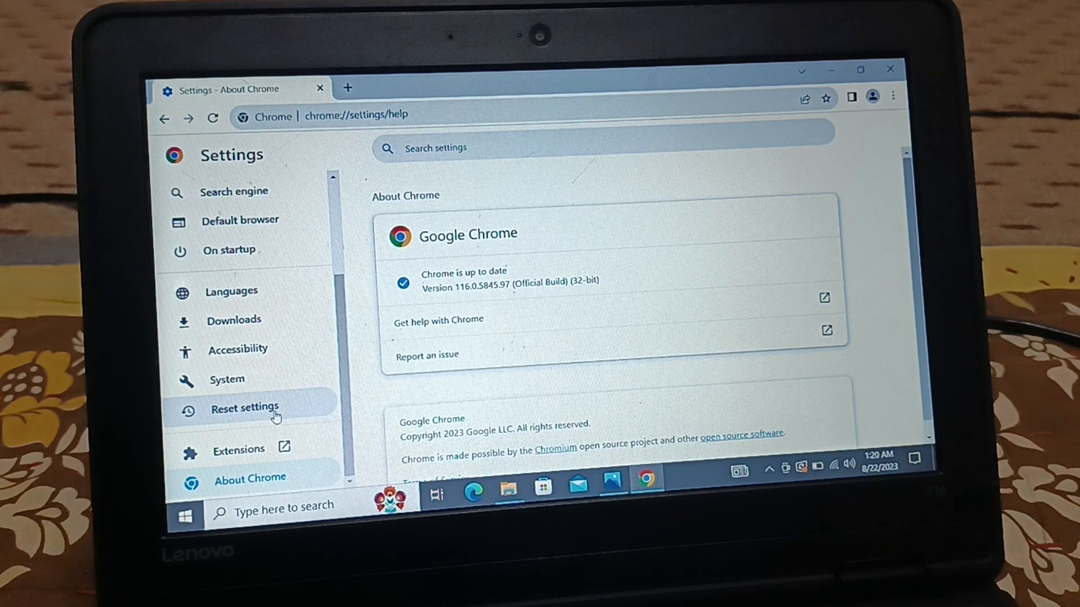
Step: Restore Chrome's settings to original defaults via Reset settings, then go to System
{"action": "left_click", "coordinate": [244, 407]}
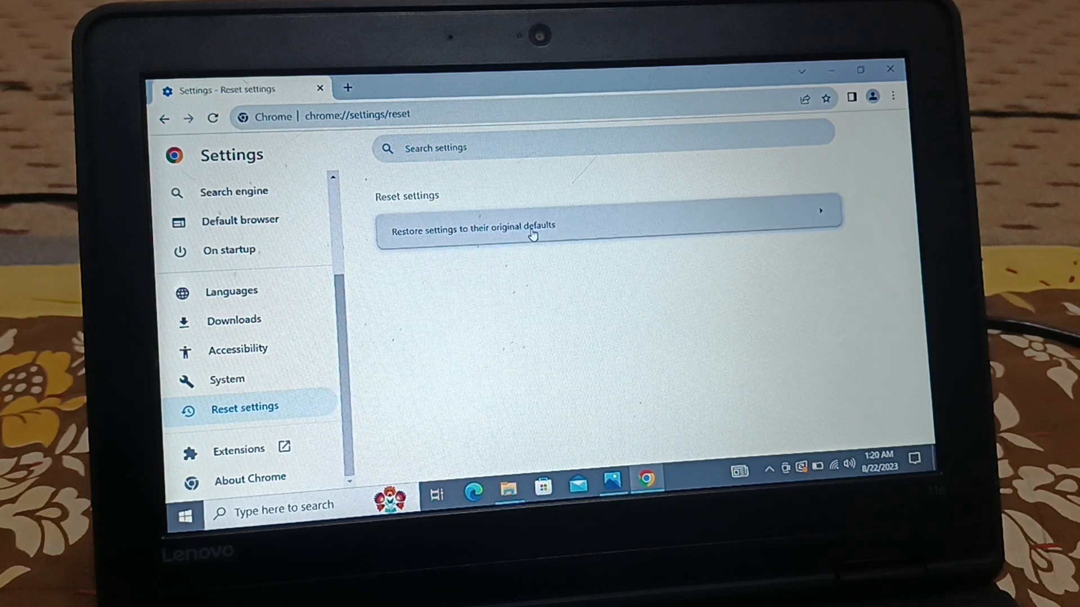
{"action": "left_click", "coordinate": [529, 229]}
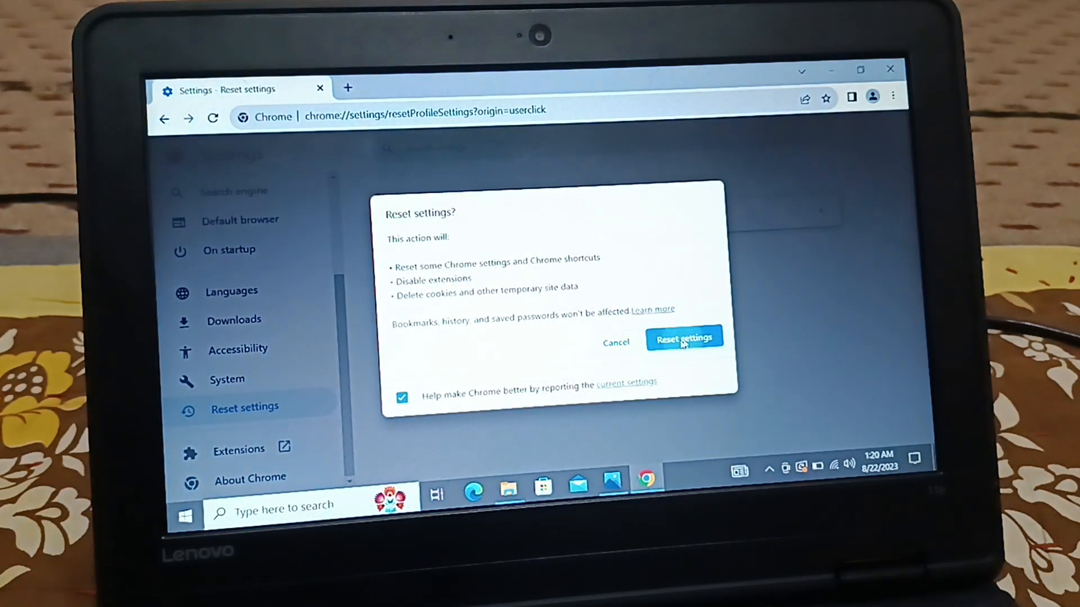
{"action": "left_click", "coordinate": [683, 339]}
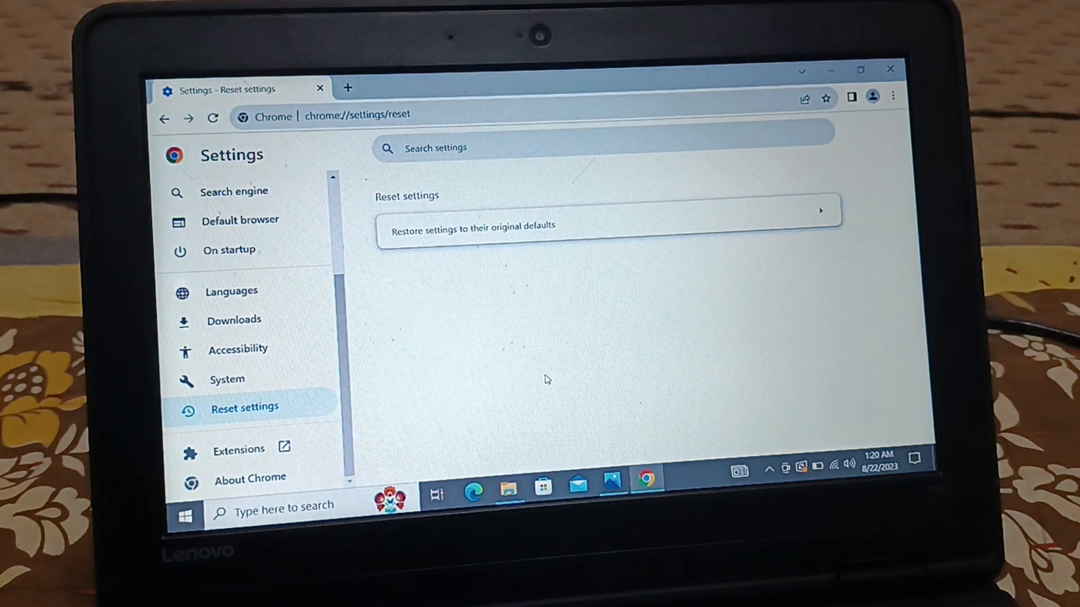
{"action": "mouse_move", "coordinate": [226, 379]}
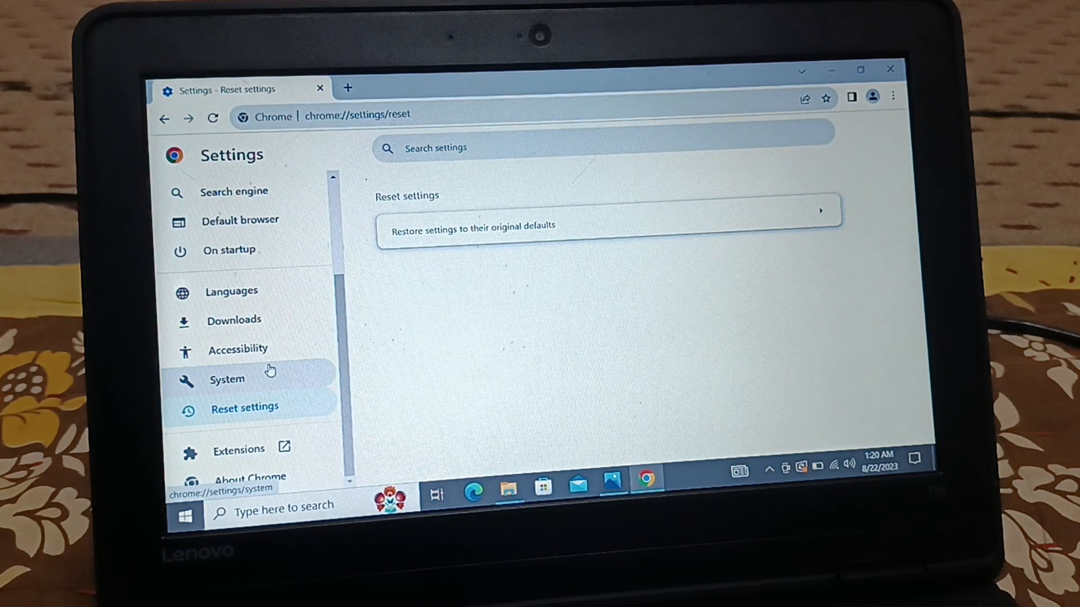
{"action": "scroll", "scroll_direction": "up", "scroll_amount": 3}
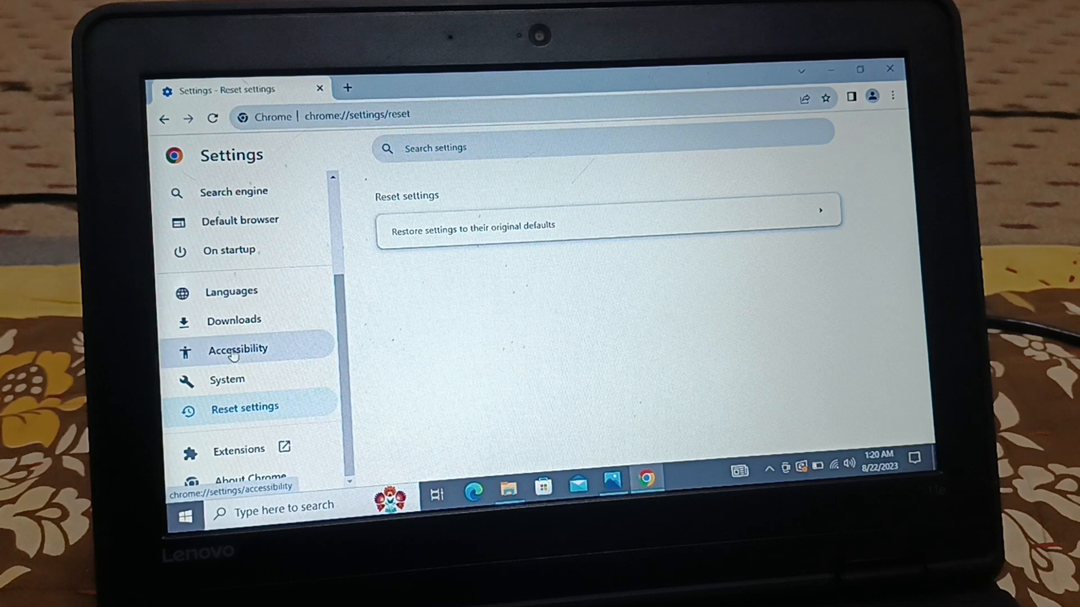
{"action": "left_click", "coordinate": [226, 379]}
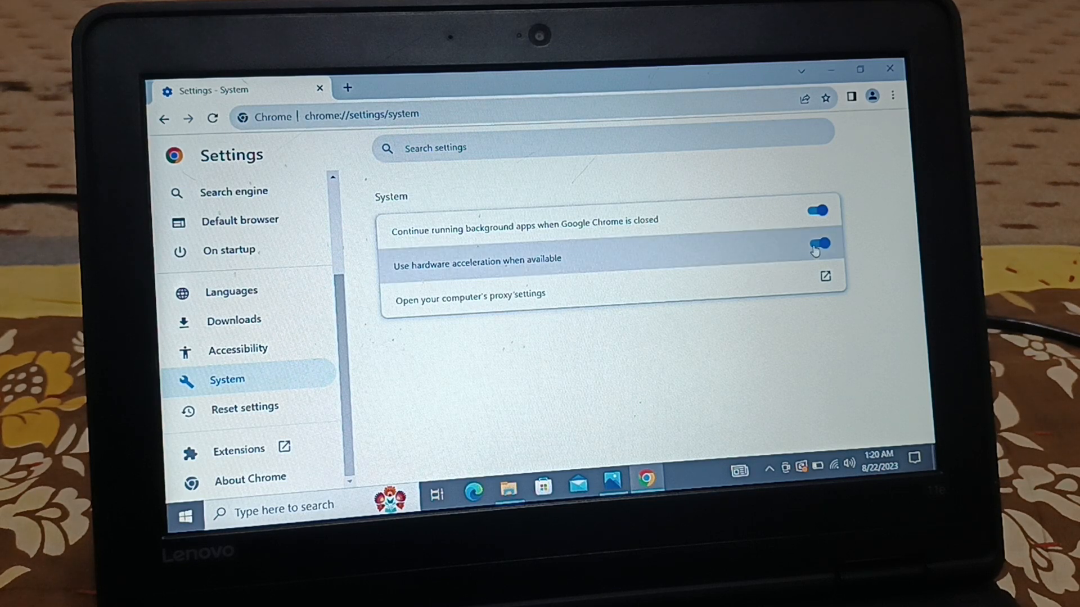
Step: Switch off Use hardware acceleration and relaunch Chrome to apply it
{"action": "left_click", "coordinate": [817, 245]}
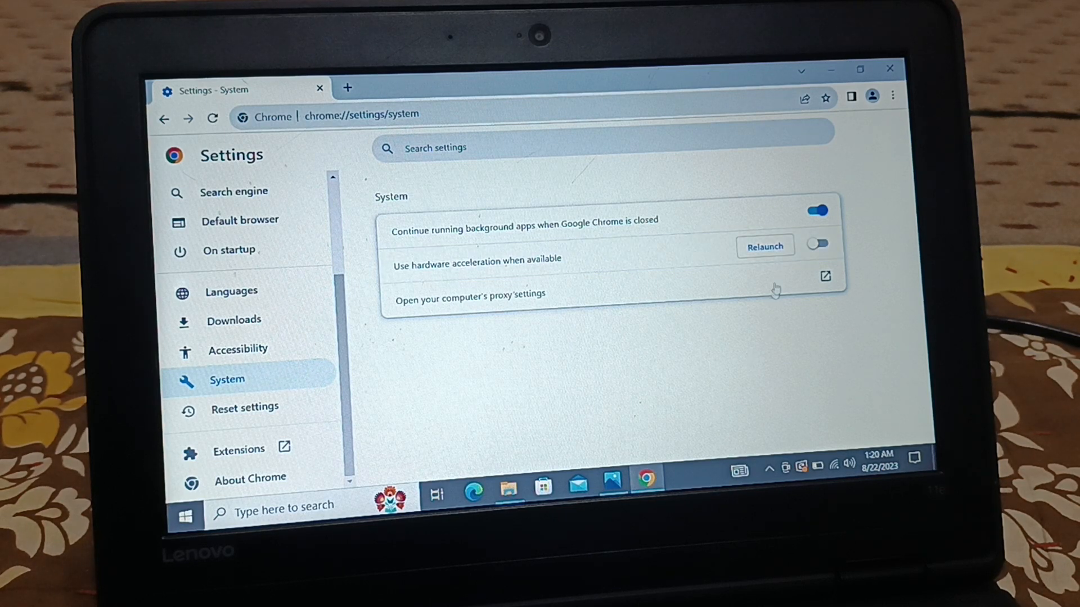
{"action": "left_click", "coordinate": [889, 69]}
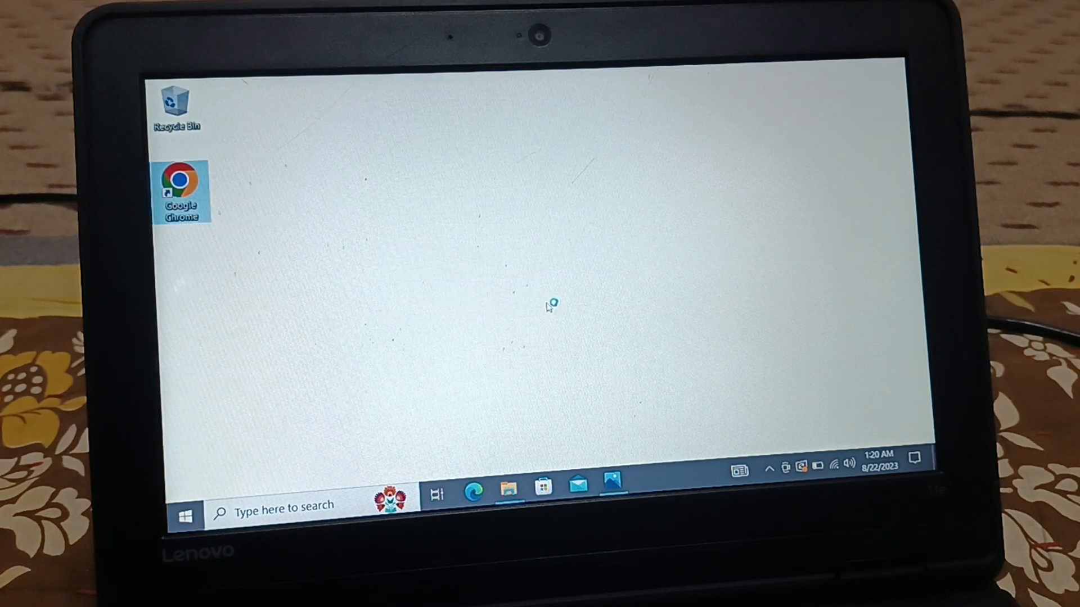
{"action": "double_click", "coordinate": [180, 186]}
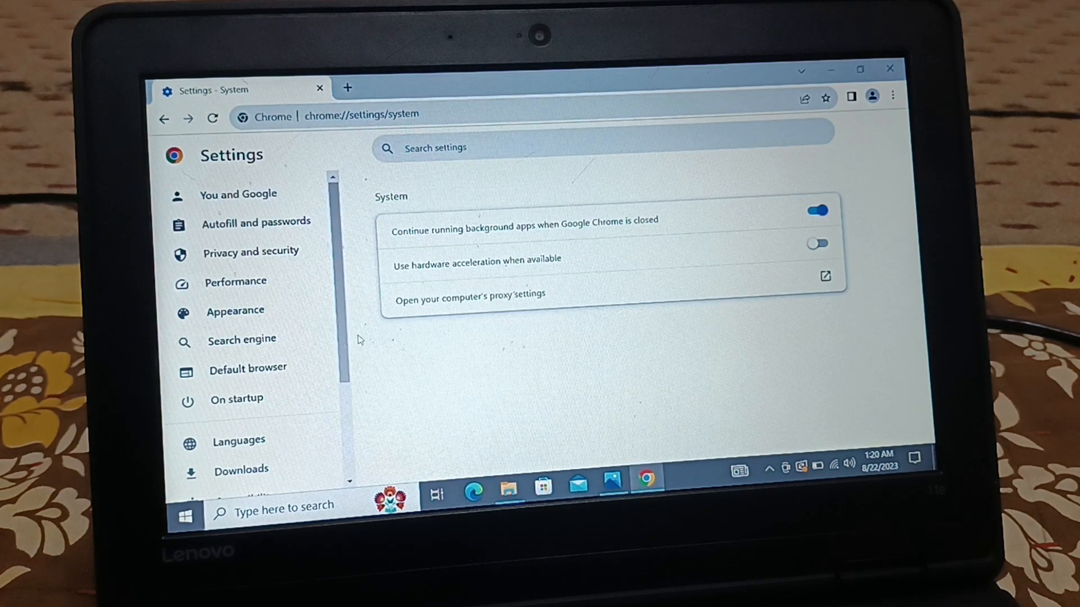
{"action": "scroll", "scroll_direction": "down", "scroll_amount": 3}
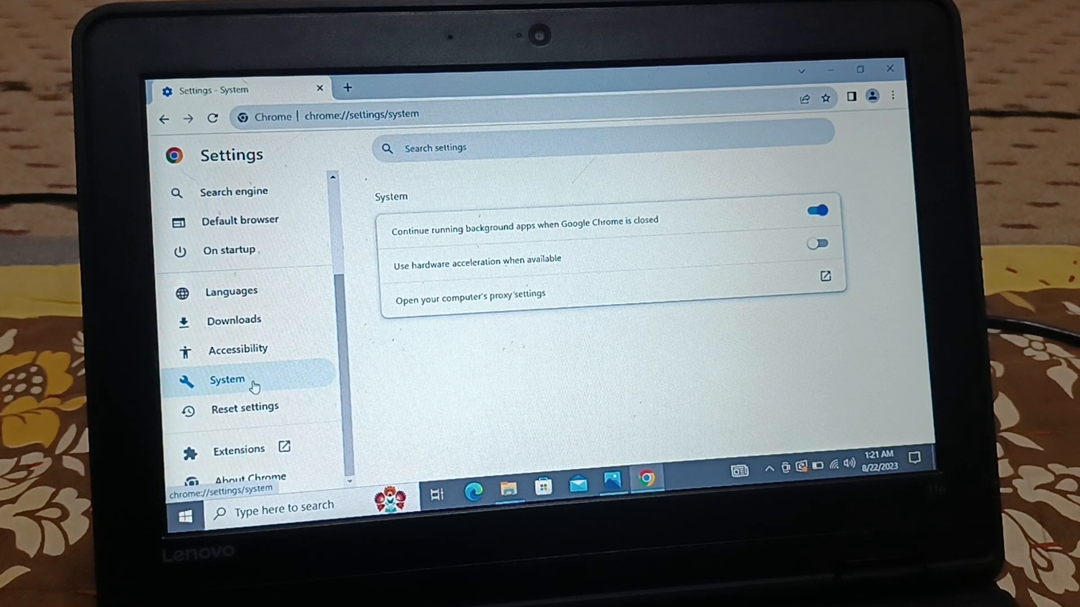
{"action": "mouse_move", "coordinate": [709, 337]}
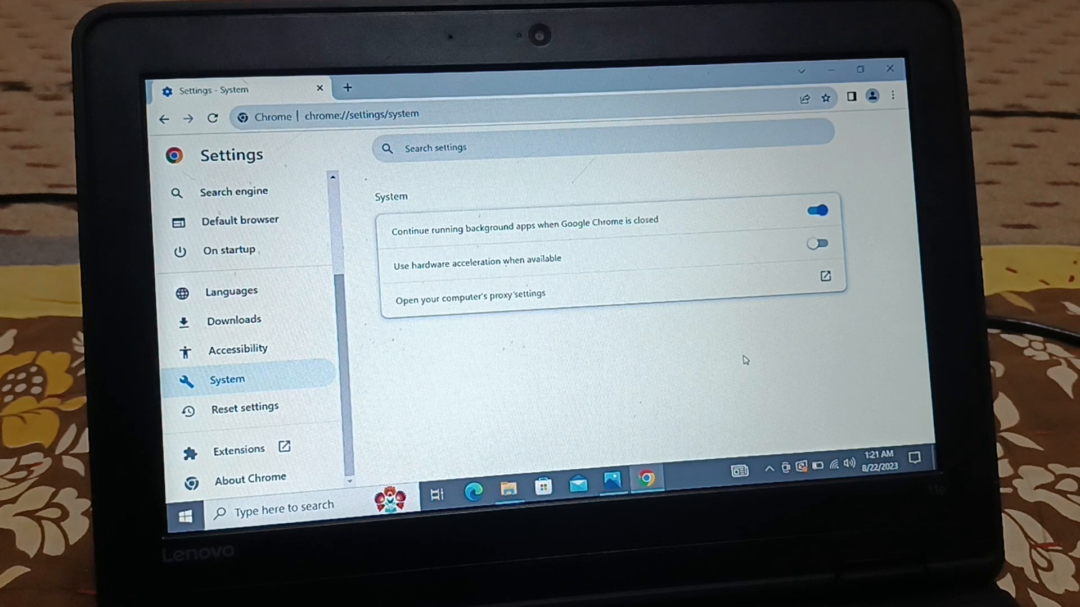
{"action": "mouse_move", "coordinate": [250, 478]}
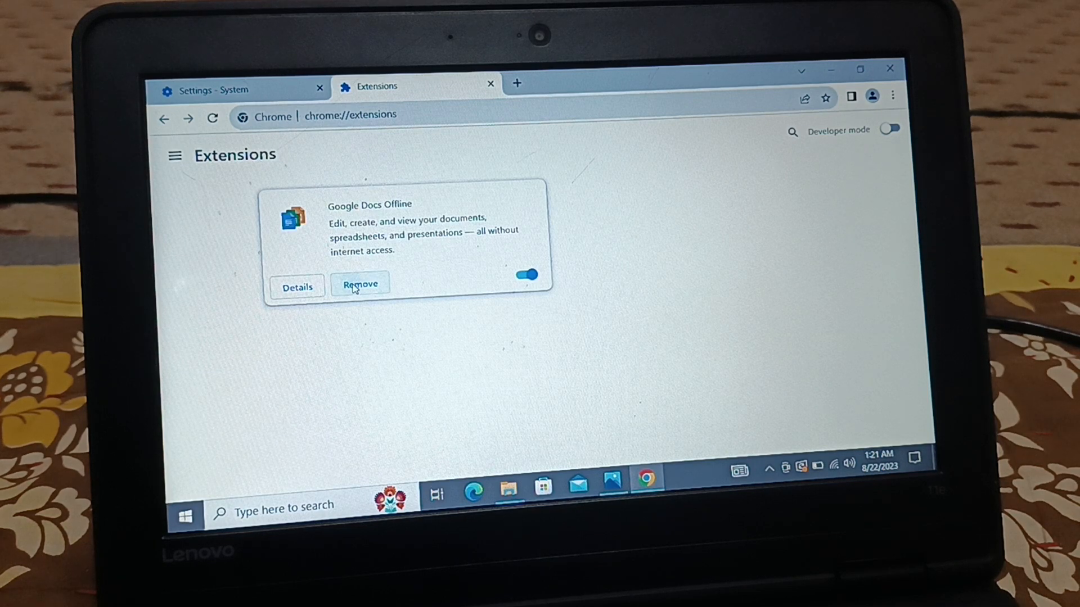
Step: Remove the Google Docs Offline extension and close the Extensions and Settings tabs, leaving one new tab
{"action": "left_click", "coordinate": [359, 285]}
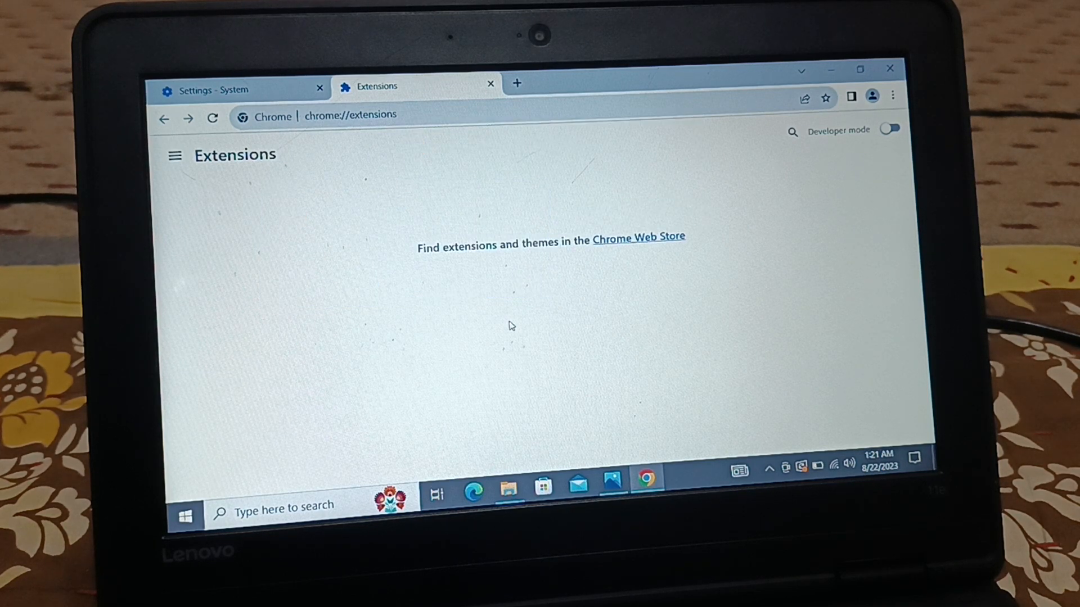
{"action": "mouse_move", "coordinate": [655, 243]}
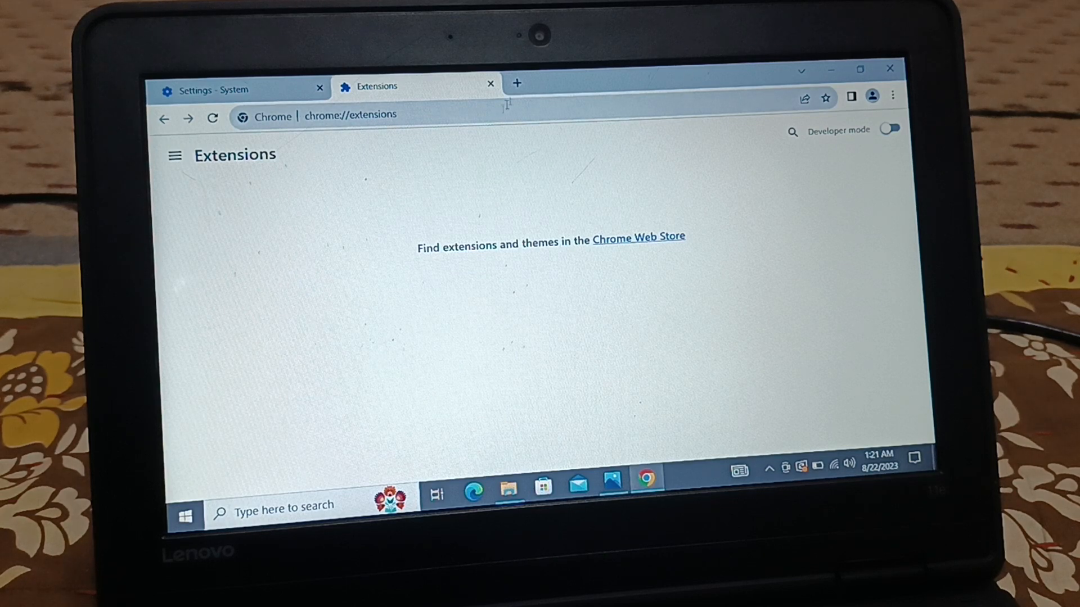
{"action": "left_click", "coordinate": [516, 82]}
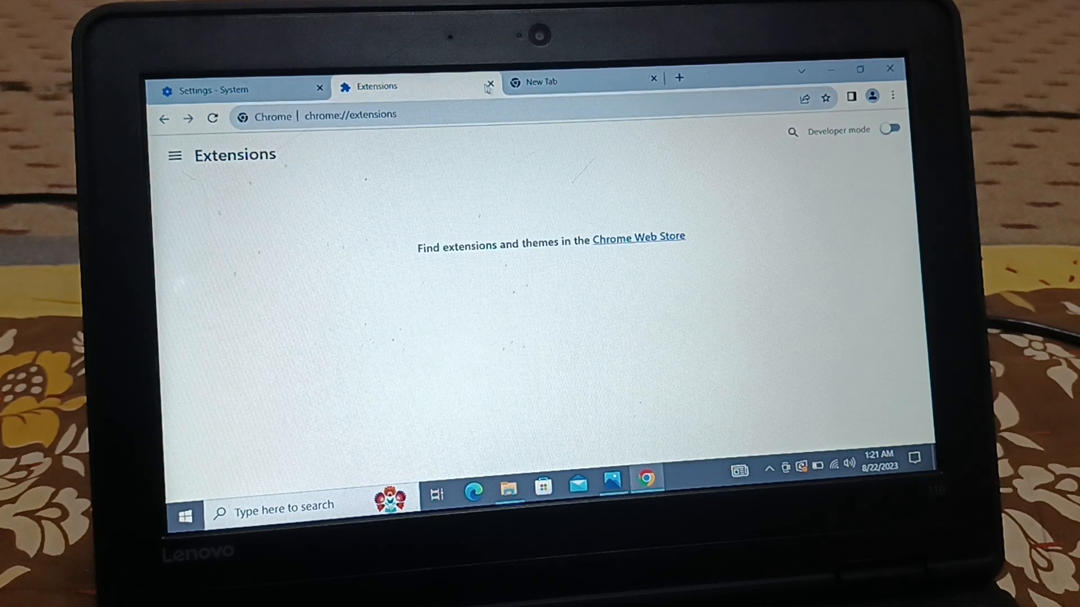
{"action": "left_click", "coordinate": [489, 83]}
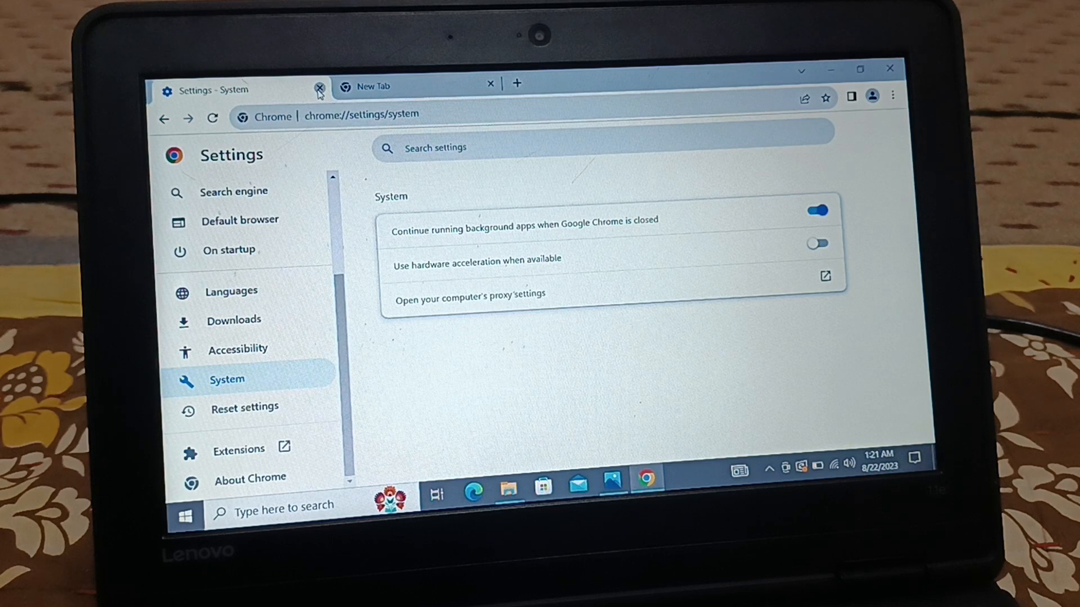
{"action": "left_click", "coordinate": [319, 90]}
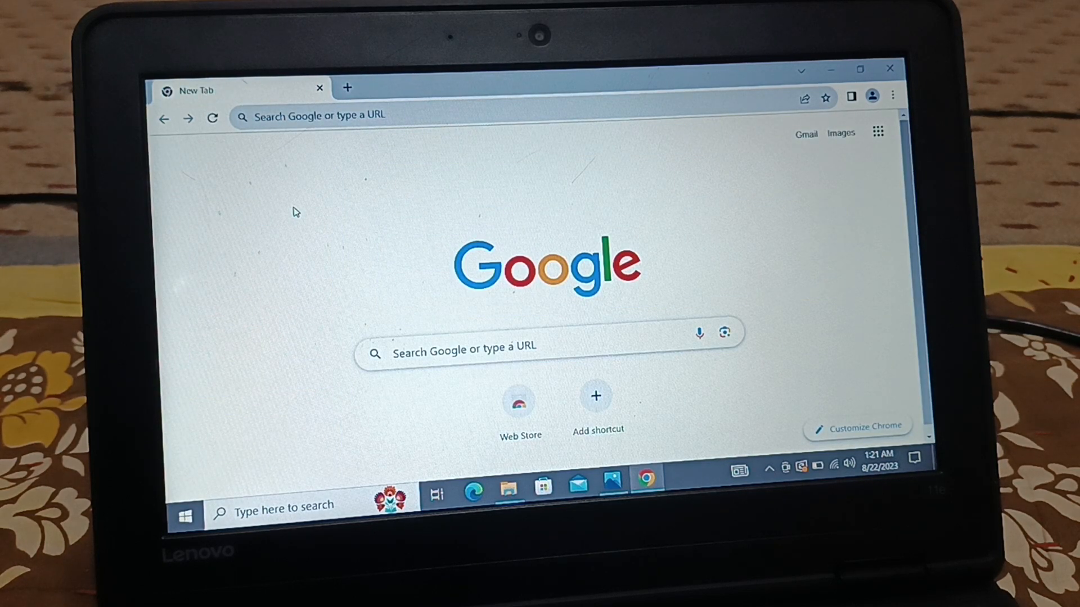